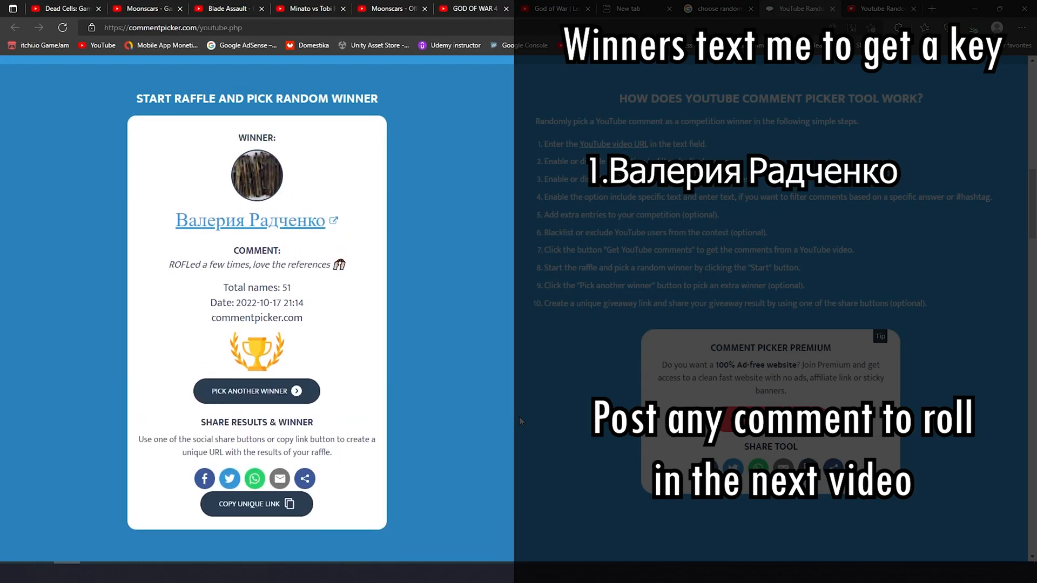
# Roll a third random giveaway winner from the video's comments in Comment Picker
pyautogui.click(256, 391)
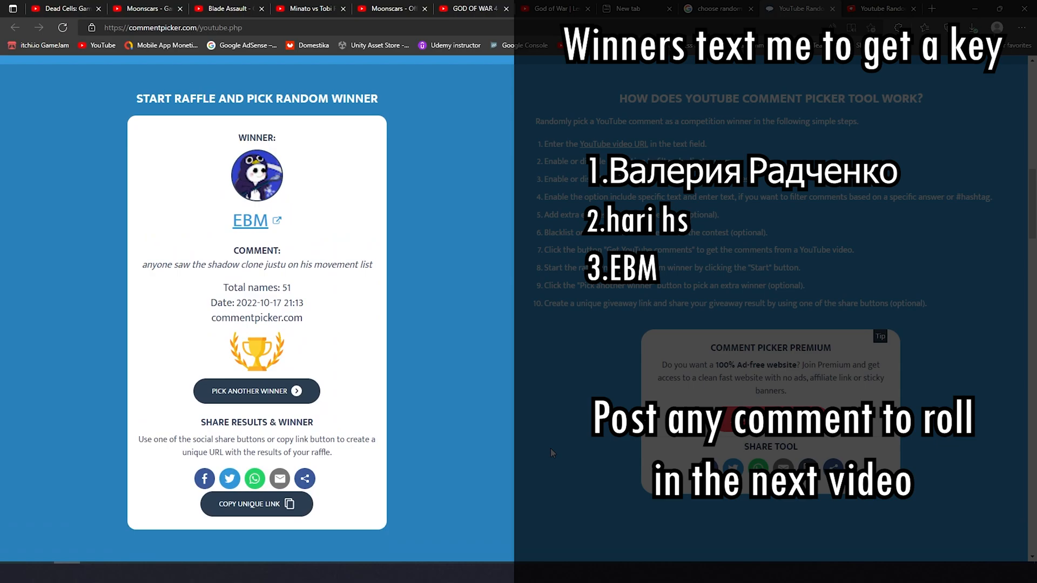
pyautogui.click(799, 9)
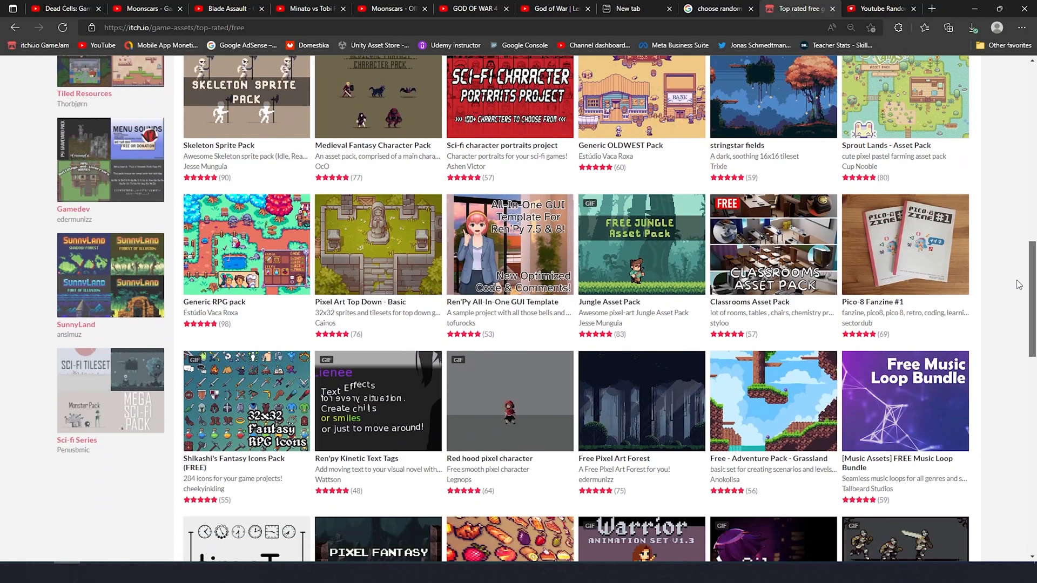
# Locate the Warrior-Free Animation set and Free Pixel Art Forest assets, then show another forest layer in Unity
pyautogui.scroll(-3)
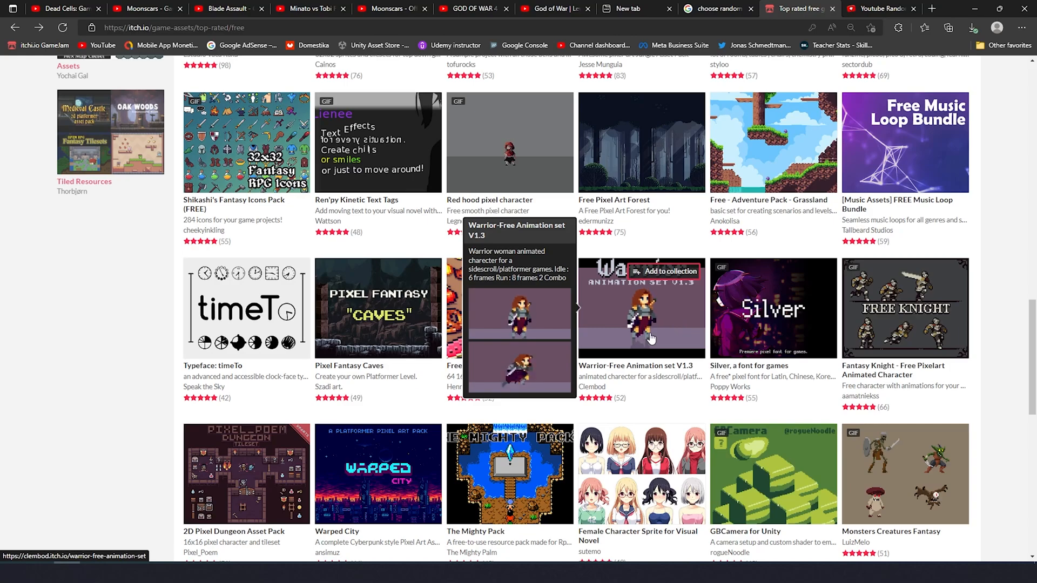
pyautogui.click(638, 308)
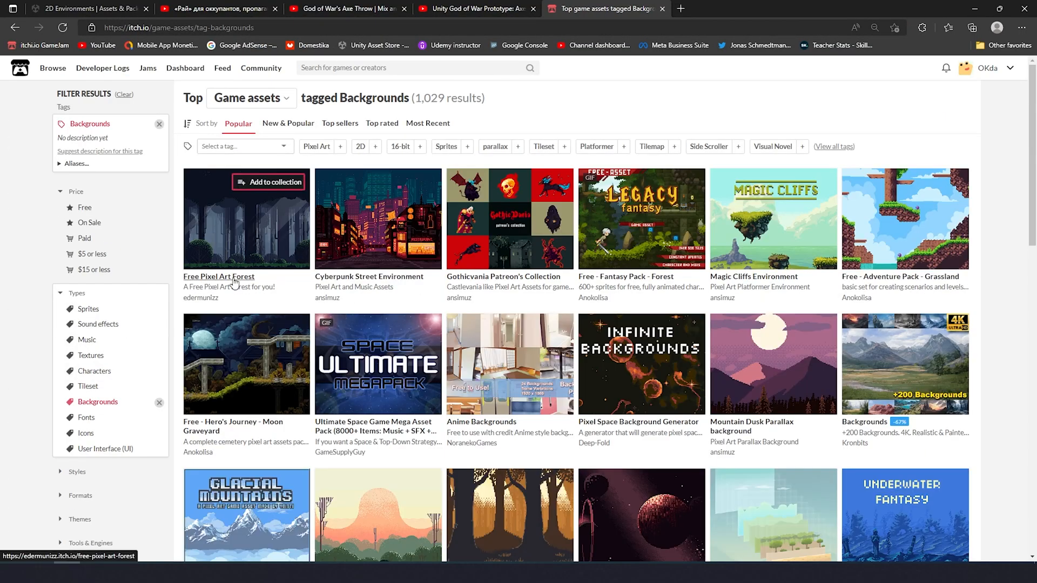
pyautogui.click(218, 276)
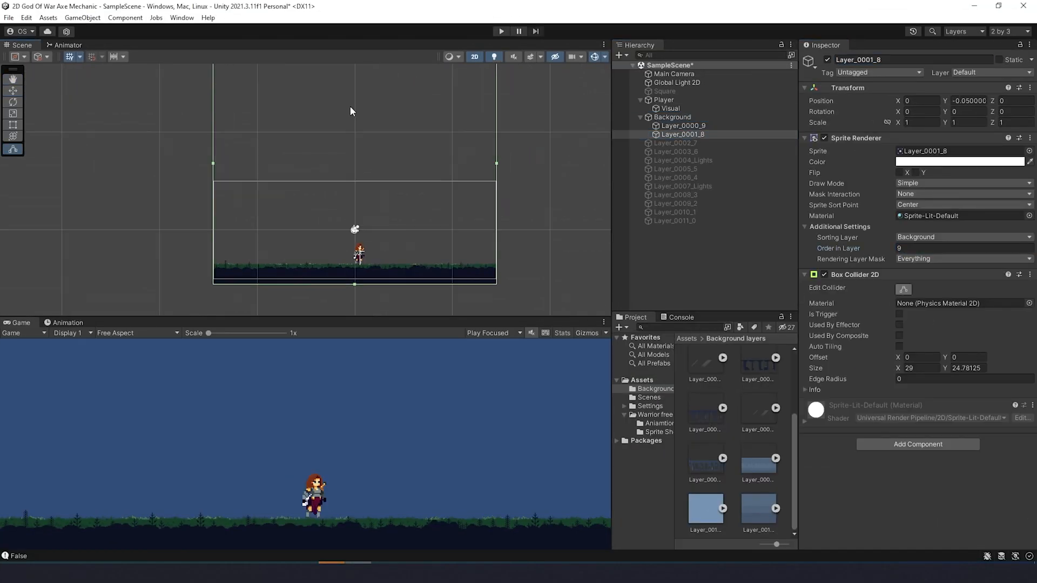
pyautogui.click(674, 177)
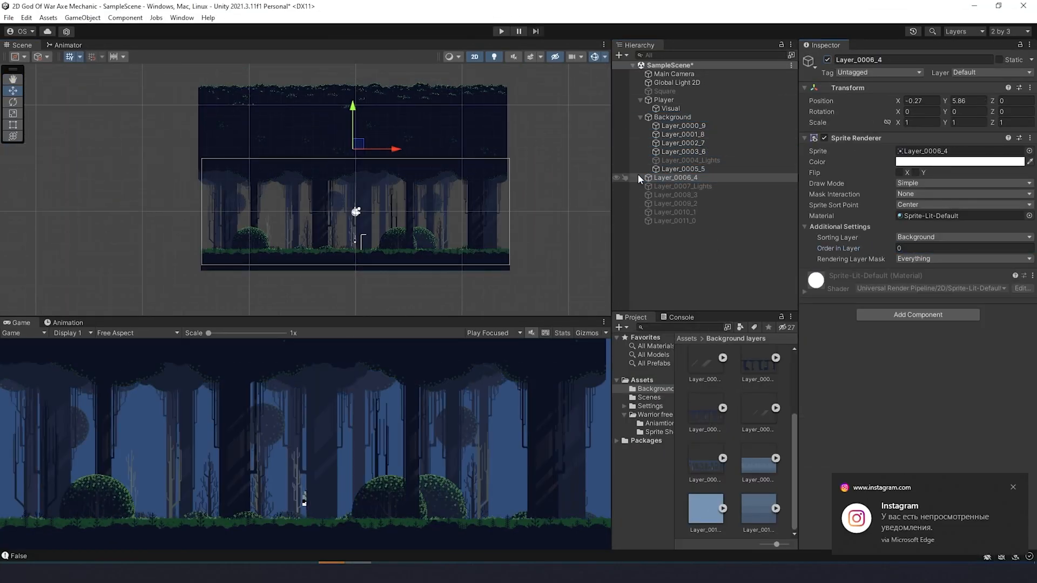